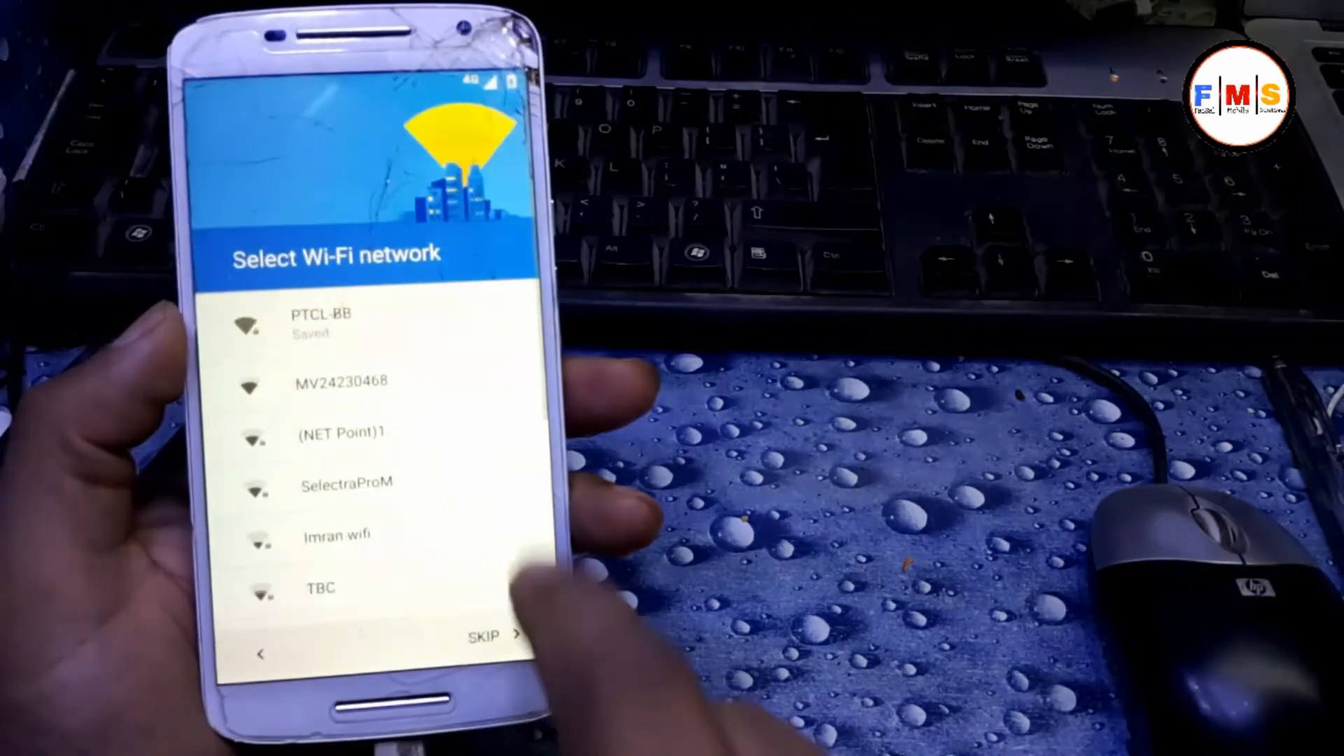
- Skip Wi-Fi network selection and begin setting up the Test DPC work profile
click(321, 323)
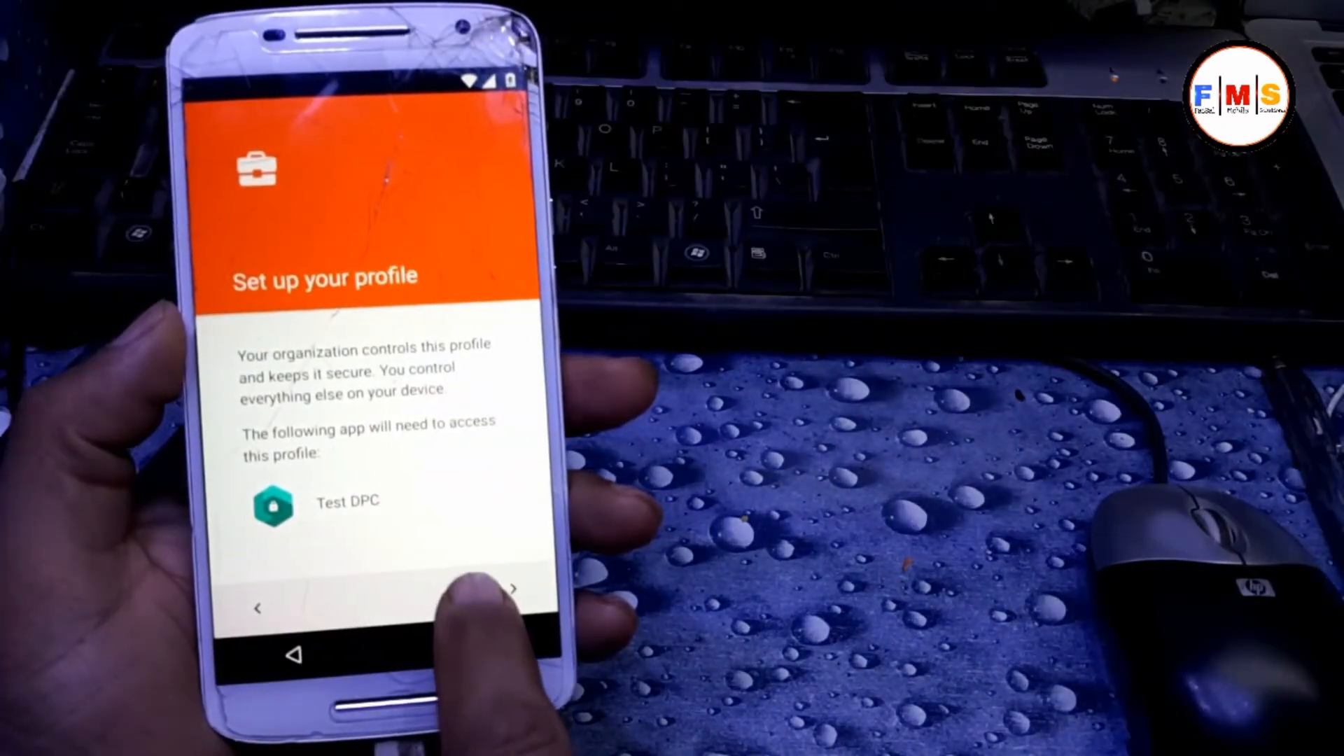
click(513, 588)
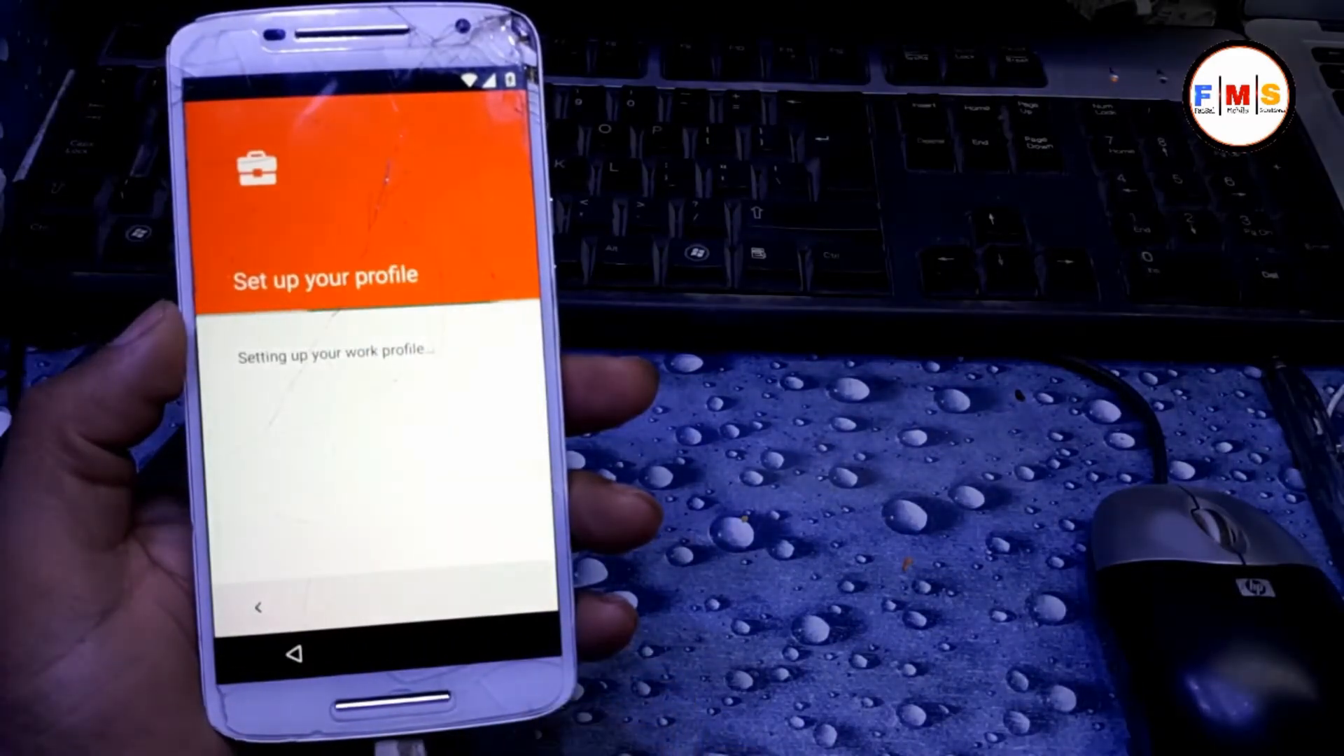